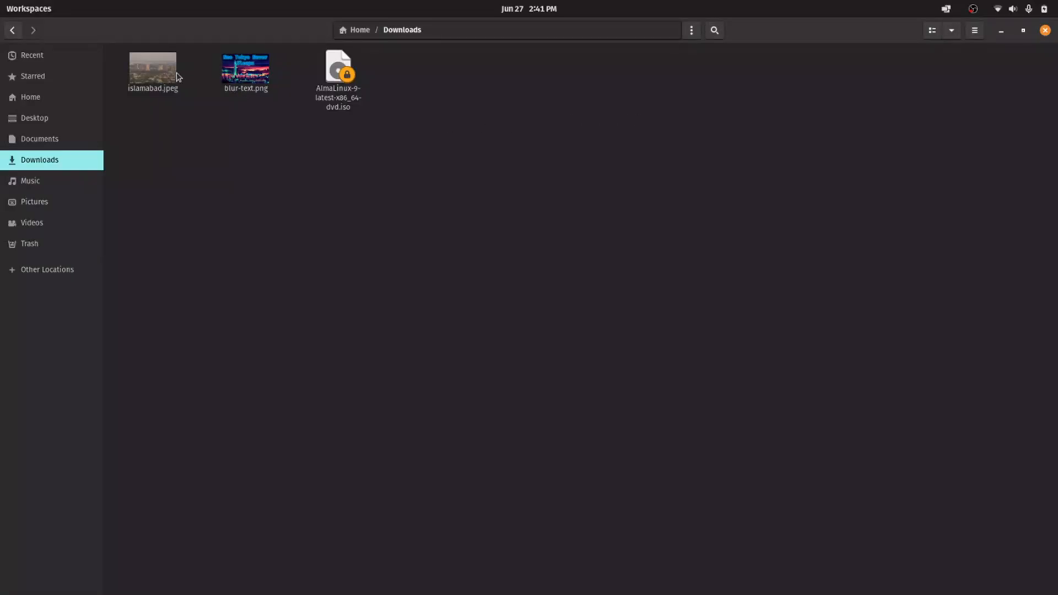
Step: Open islamabad.jpeg from Downloads in GNU Image Manipulation Program
right_click(153, 67)
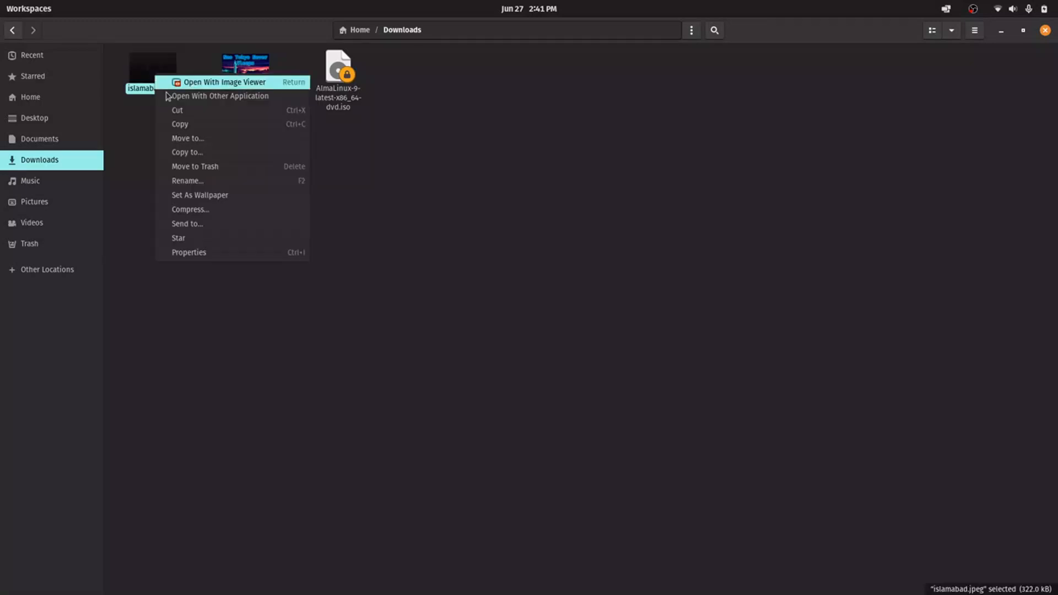
click(220, 95)
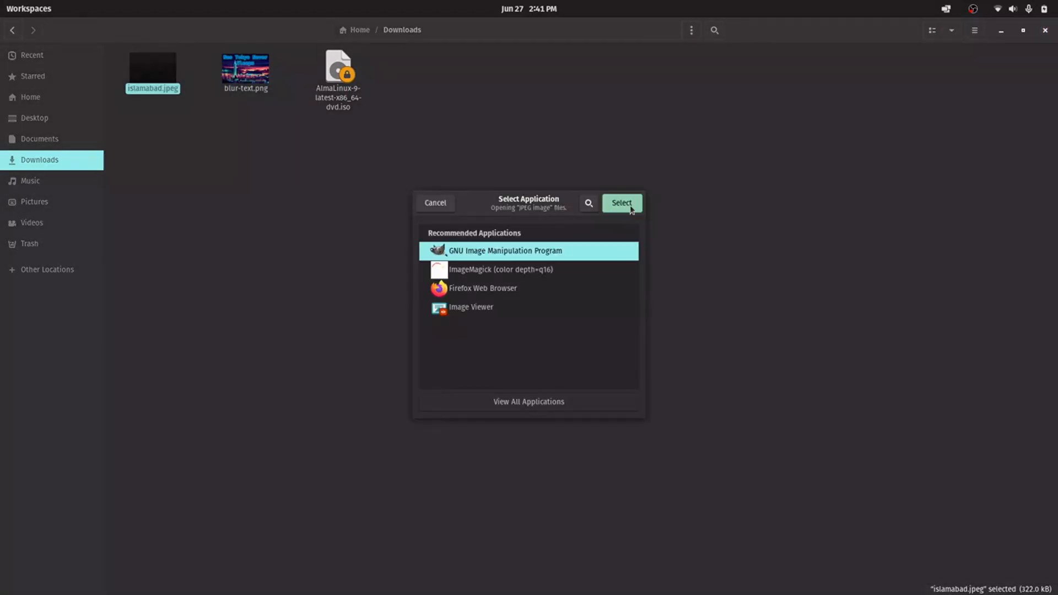
click(620, 202)
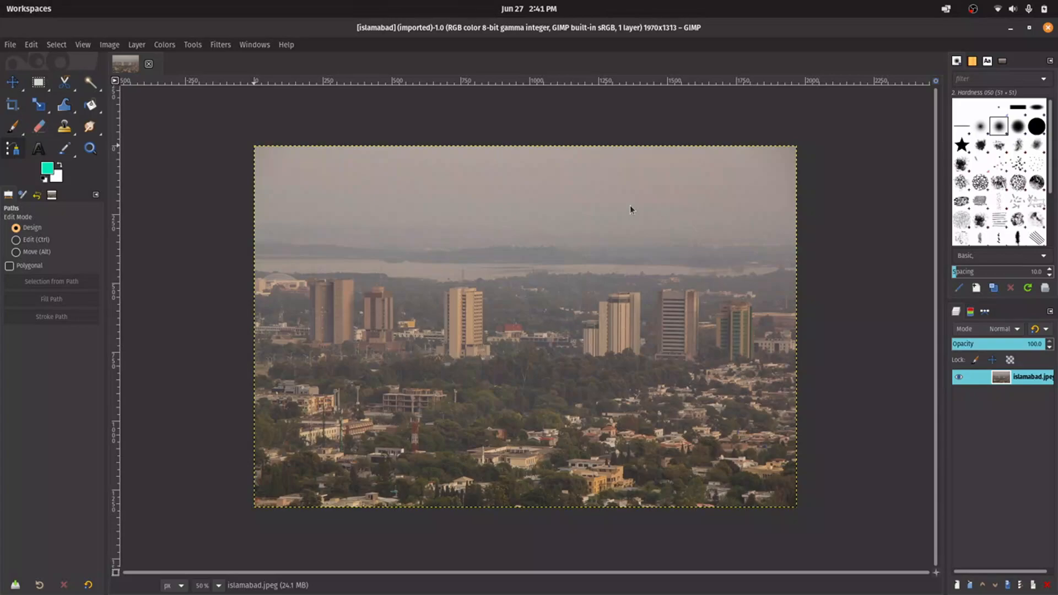
mouse_move(587, 111)
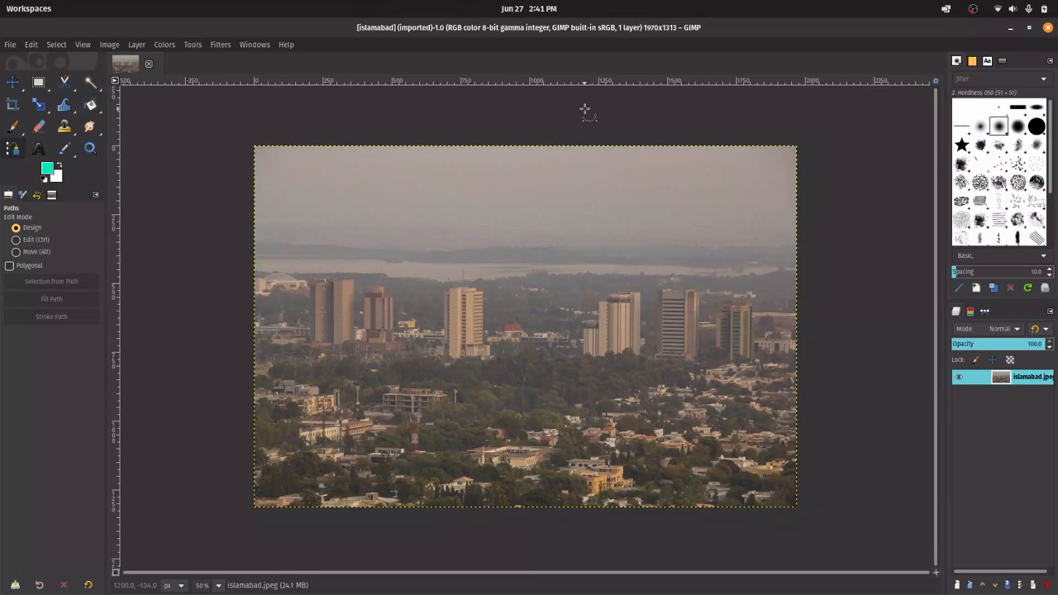
mouse_move(563, 108)
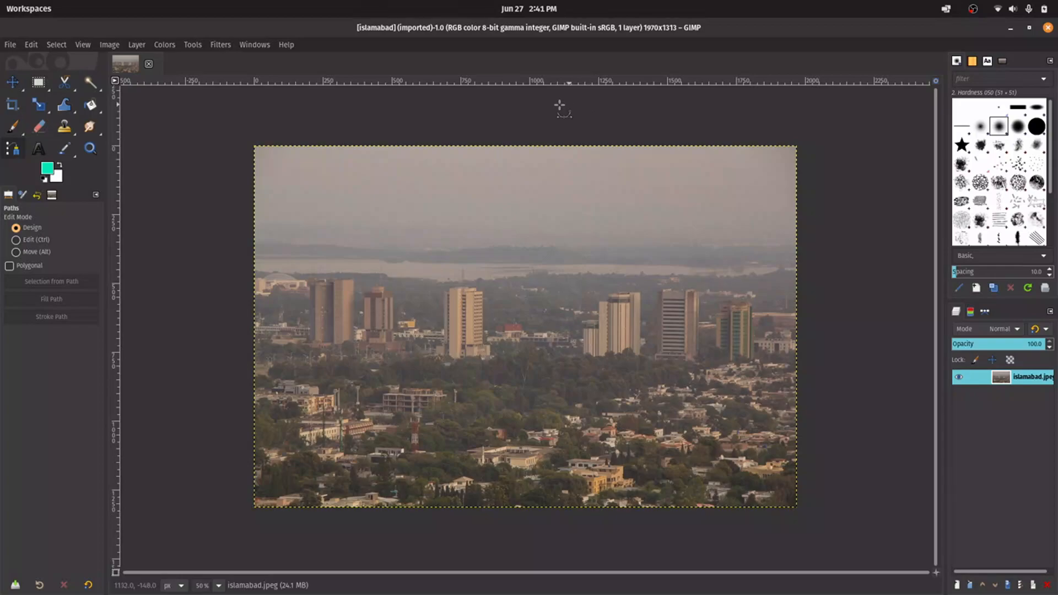
click(165, 45)
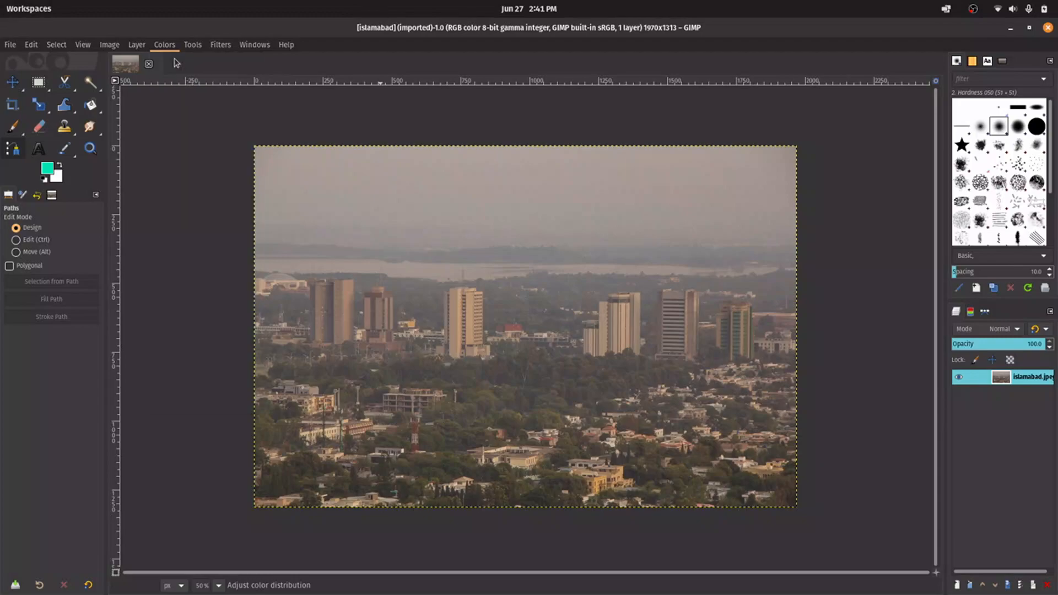
Step: Apply Color Balance to shadows: Cyan-Red 27.8, Magenta-Green -28.7, Yellow-Blue about 8.7
click(164, 44)
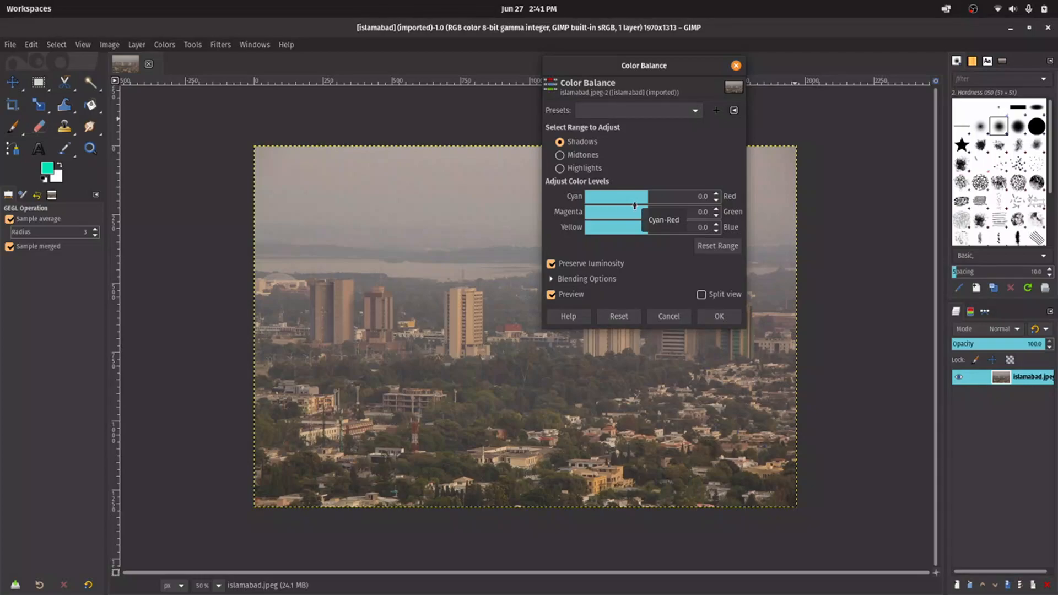
mouse_move(648, 195)
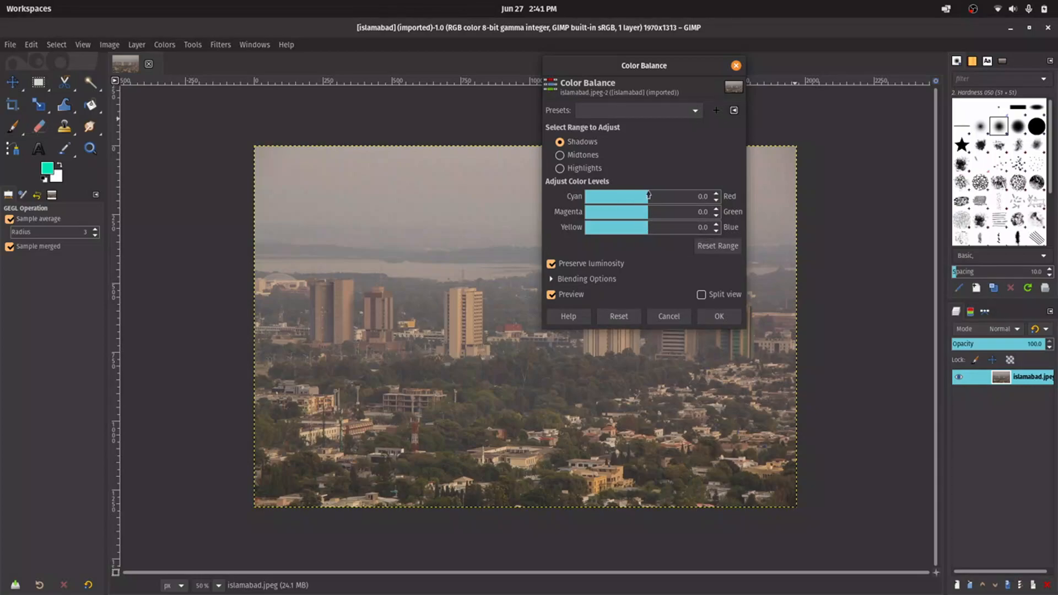
drag(614, 196, 658, 196)
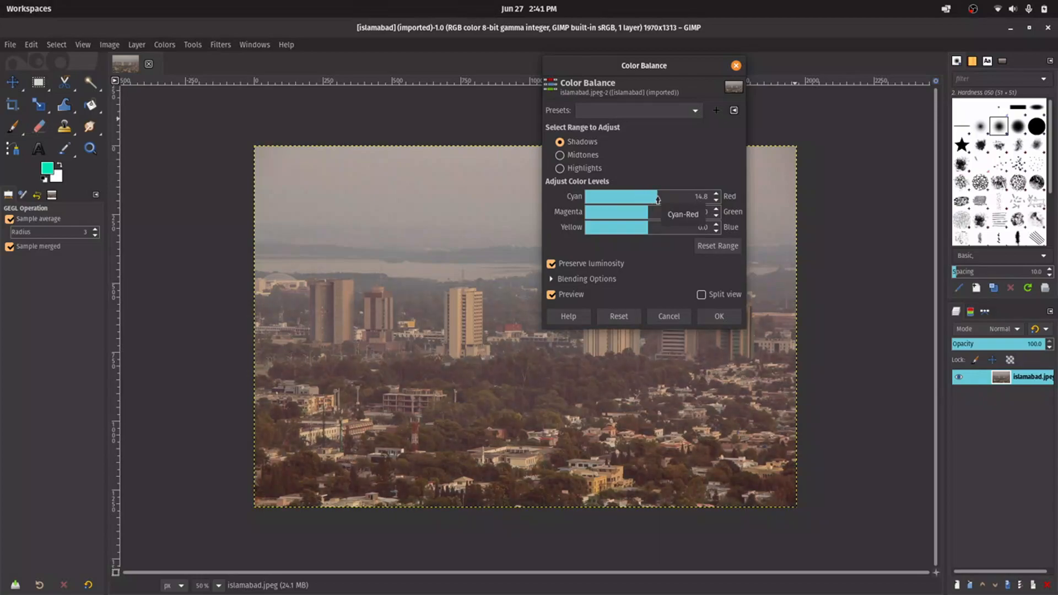
drag(658, 196, 672, 197)
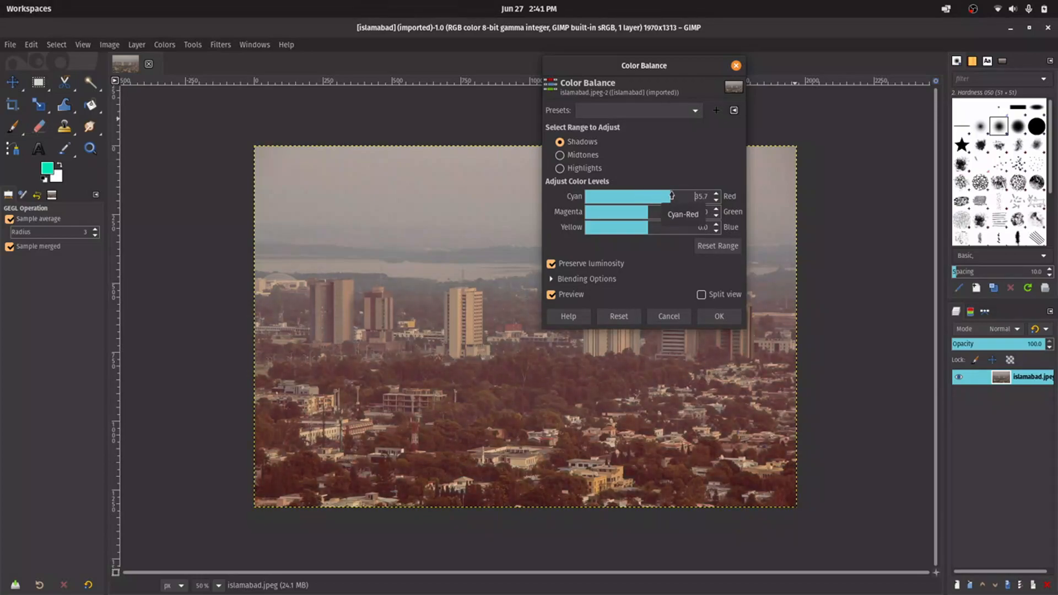
drag(671, 196, 682, 196)
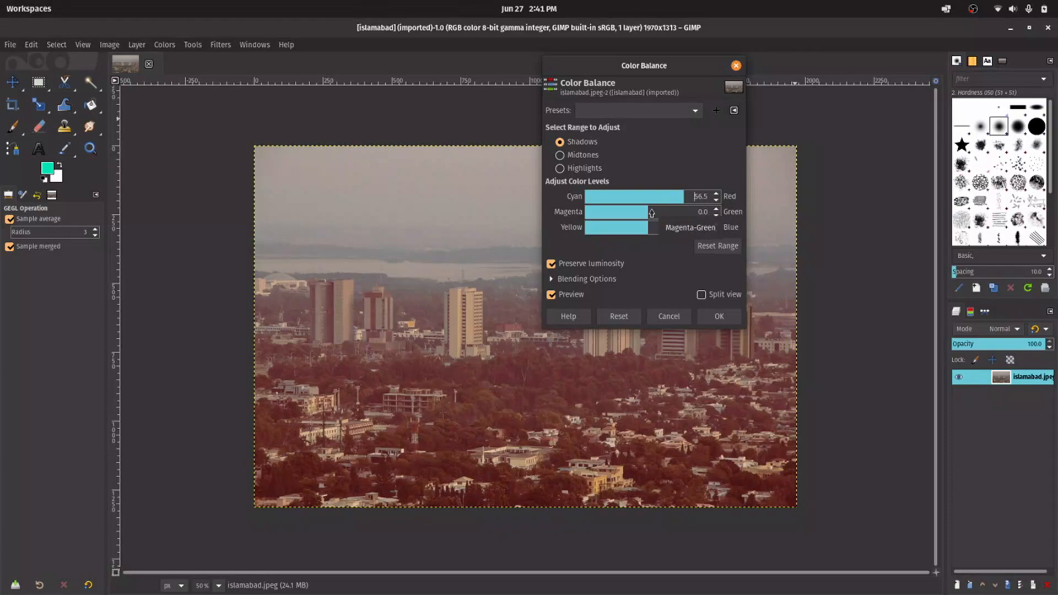
drag(651, 212, 629, 216)
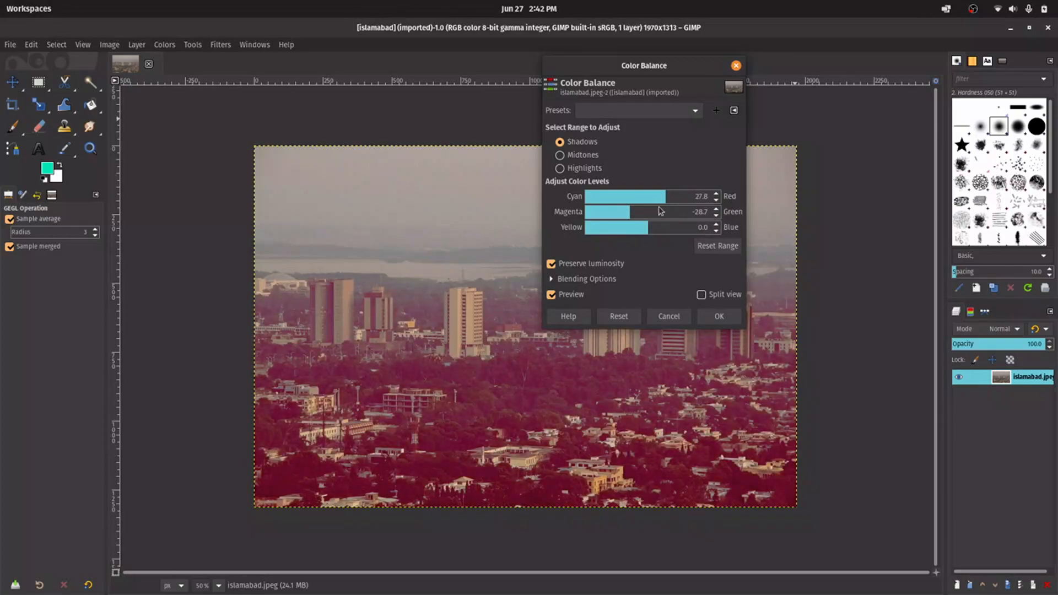
drag(616, 227, 661, 227)
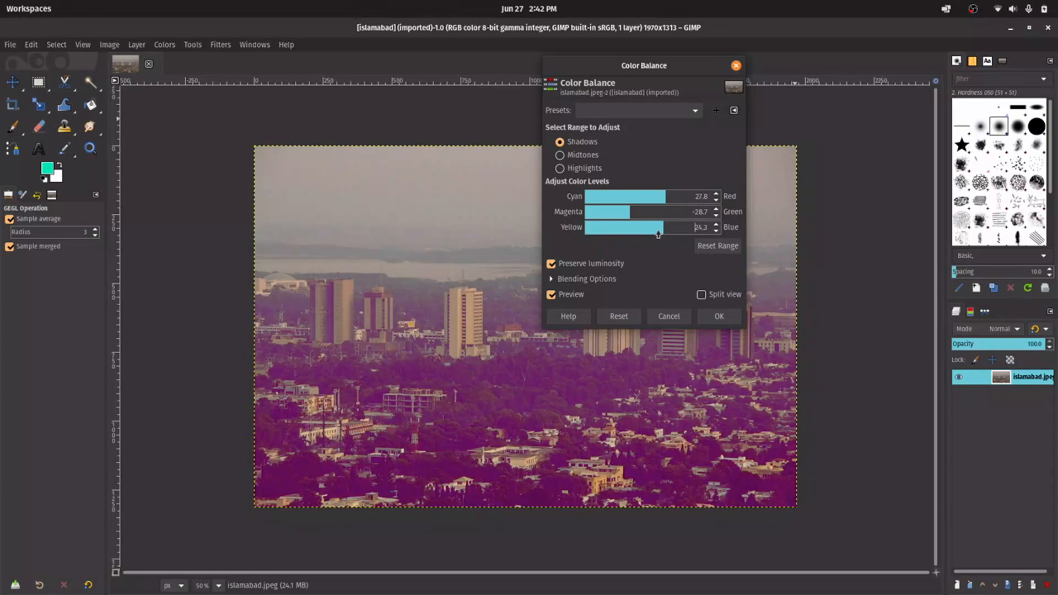
drag(658, 228, 653, 228)
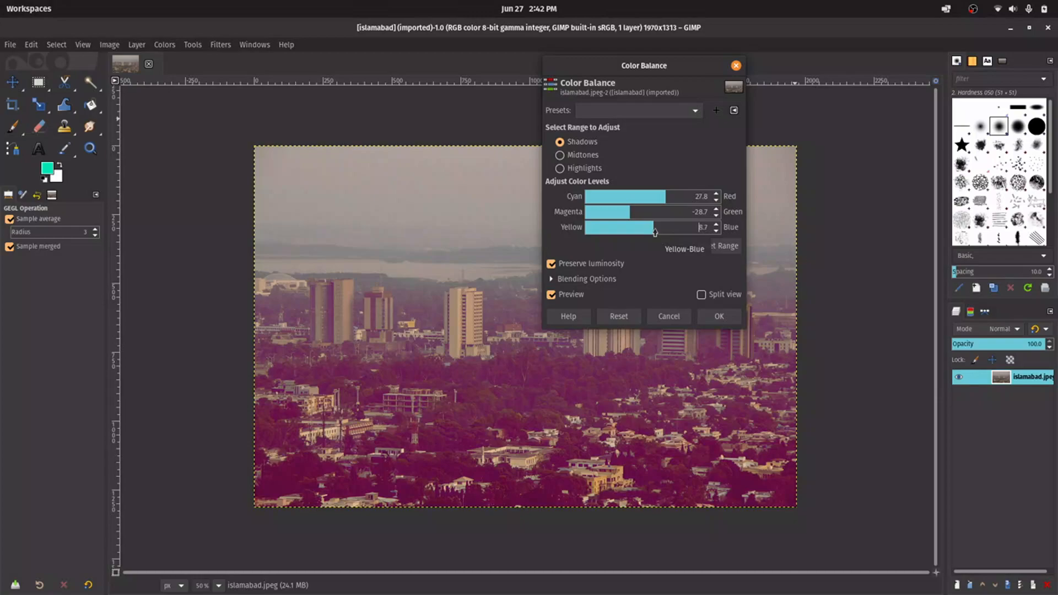
click(718, 315)
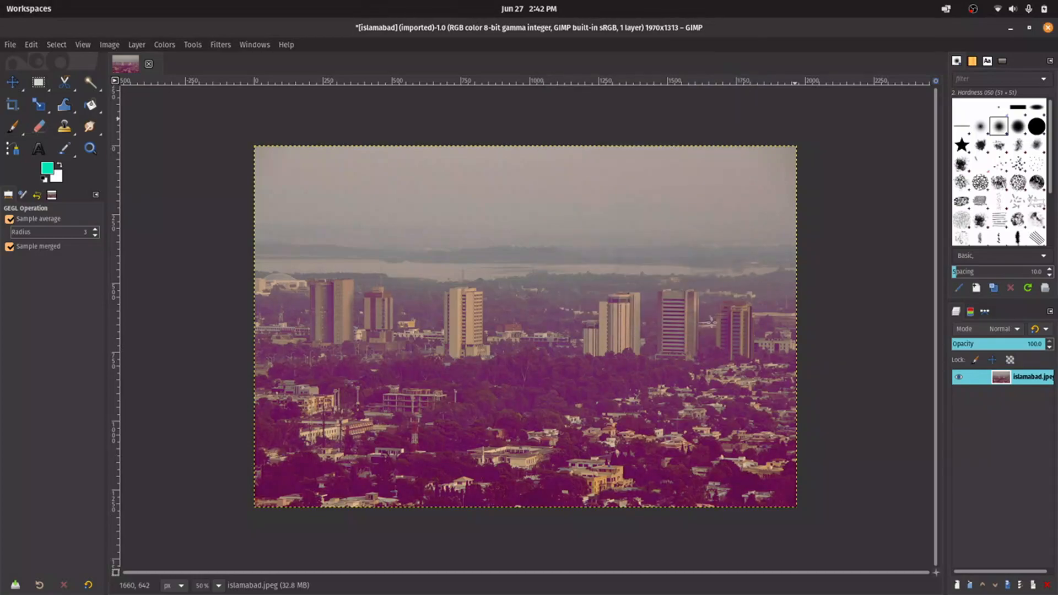
Step: Apply Color Balance to midtones: Cyan-Red -22.6, Magenta-Green -9.6
click(164, 44)
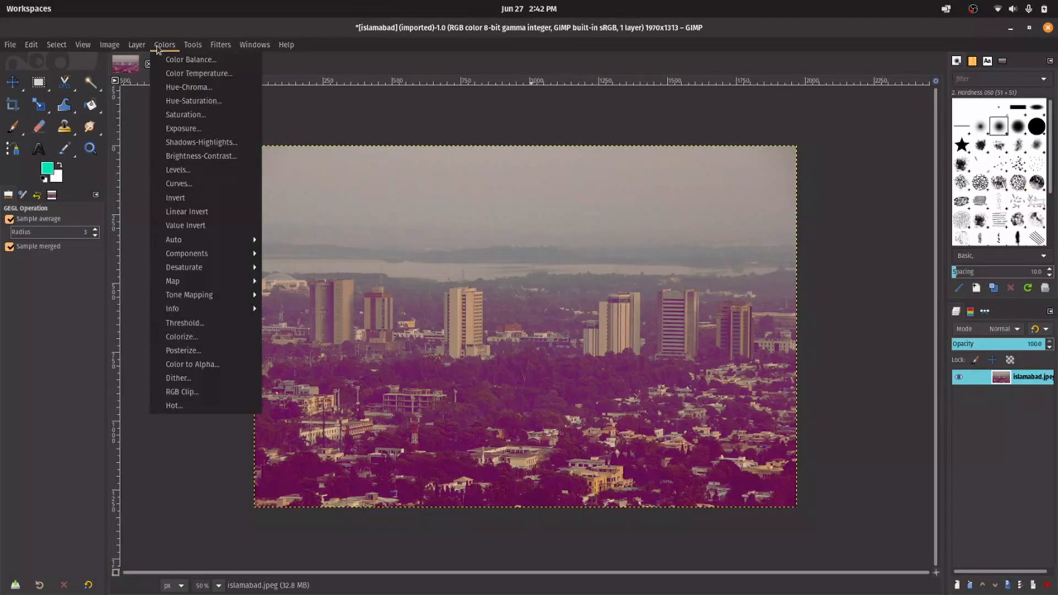
click(191, 60)
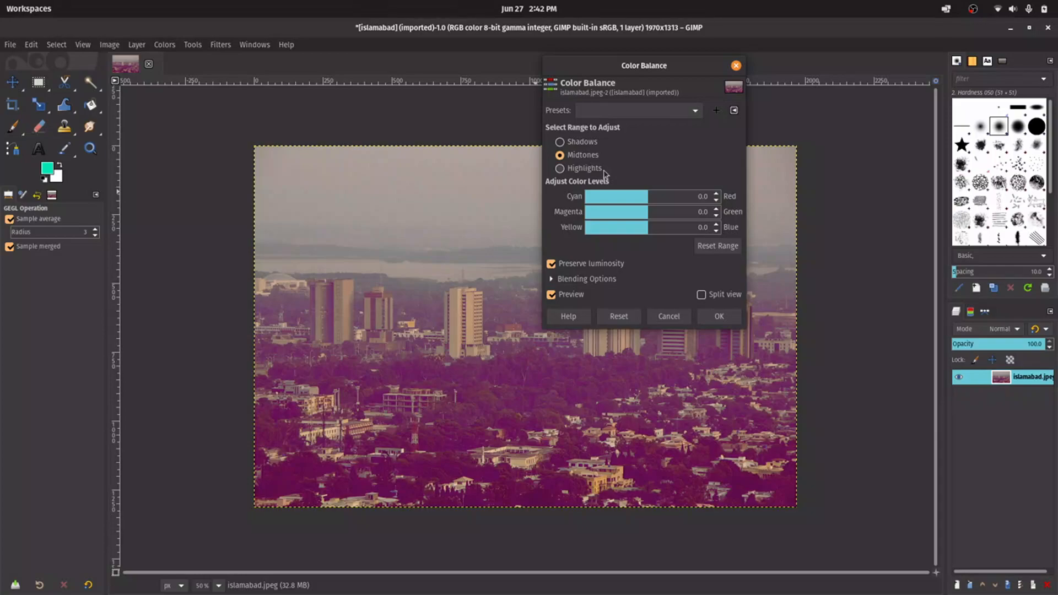
drag(647, 196, 640, 196)
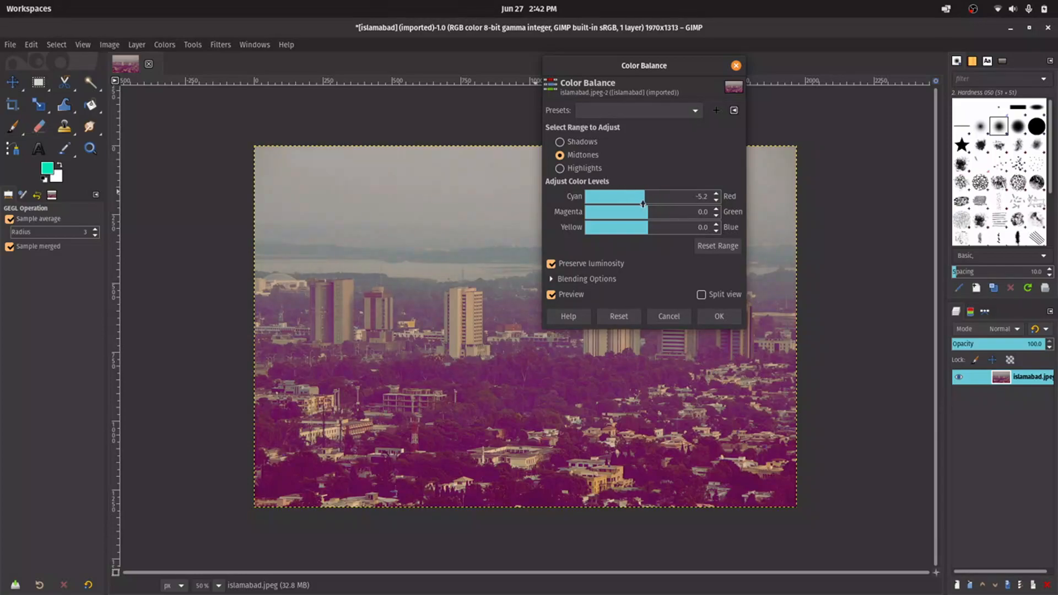
drag(640, 204, 614, 204)
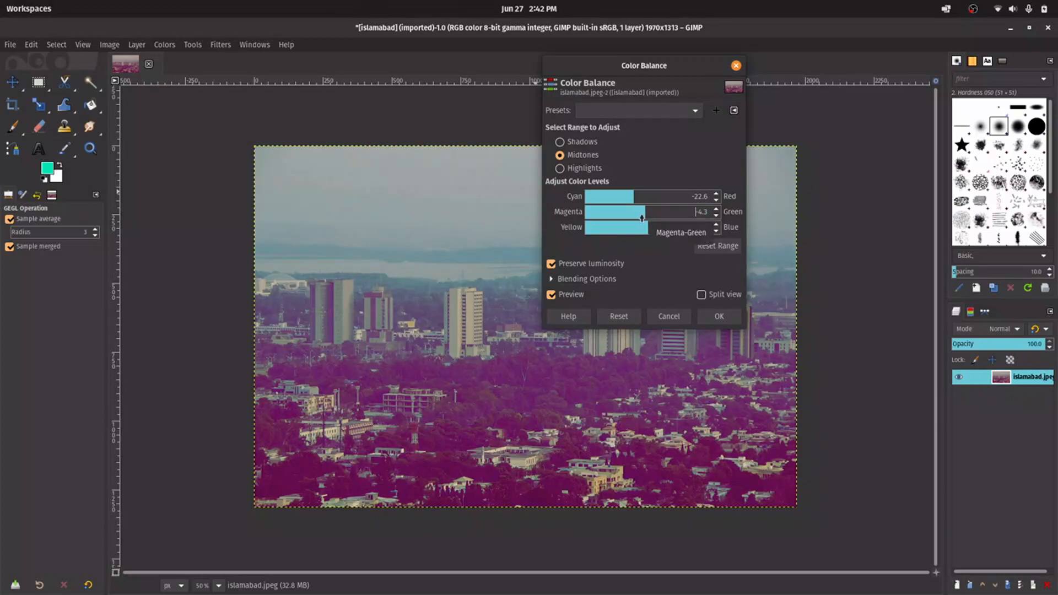
drag(642, 218, 642, 217)
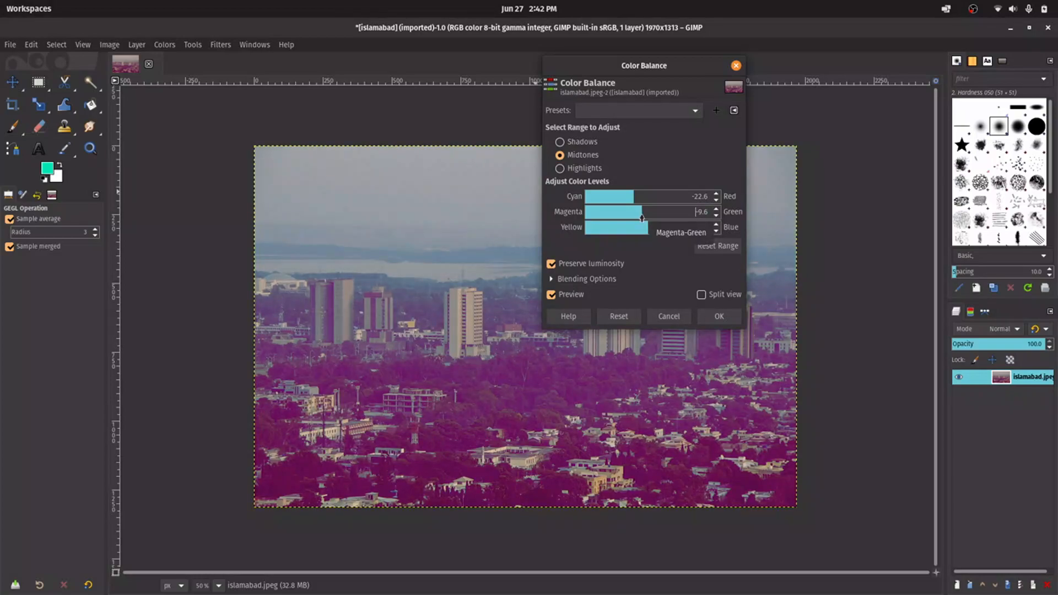
click(718, 316)
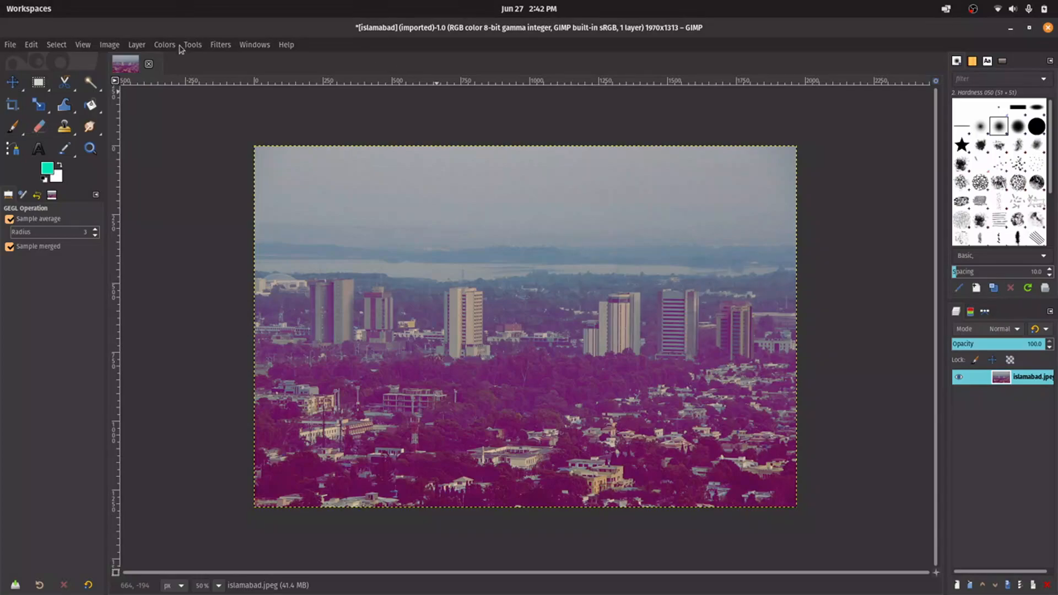
Step: Apply Color Balance to highlights: Cyan -25.2, Magenta 25.2, Yellow 27.0
click(165, 44)
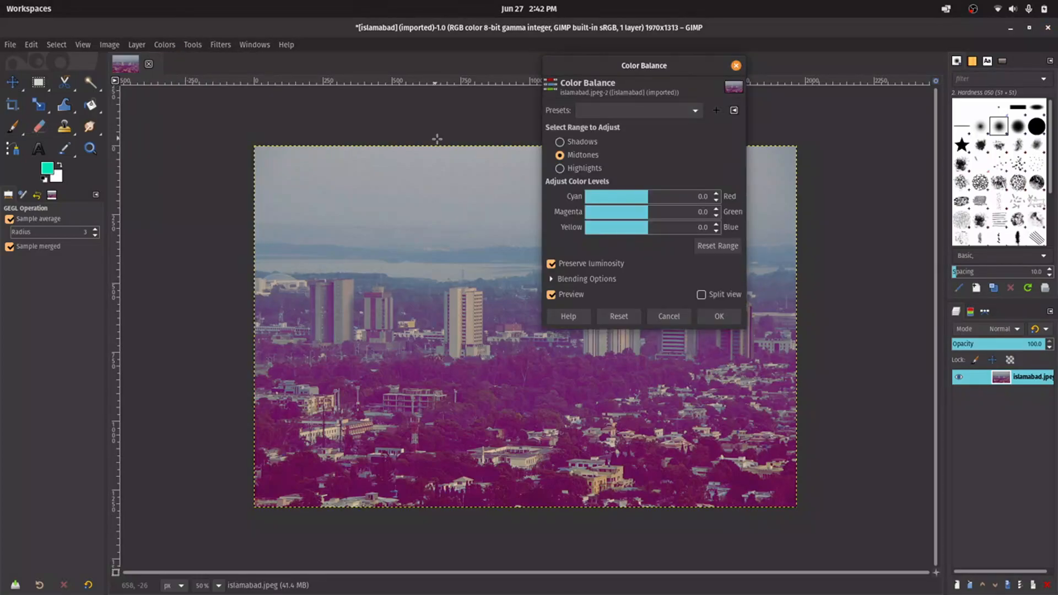
click(559, 168)
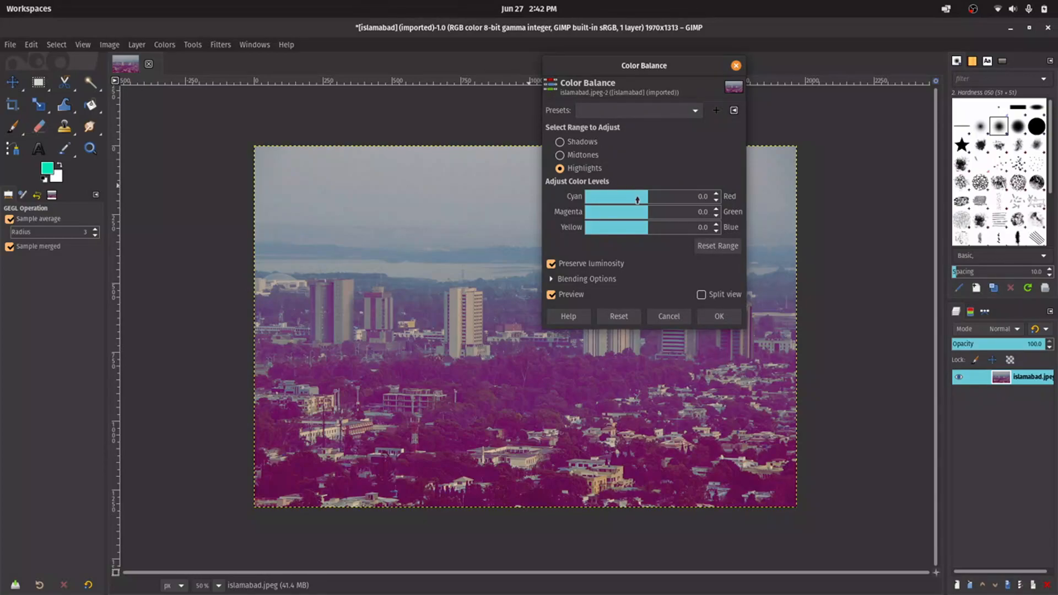
drag(635, 197, 641, 197)
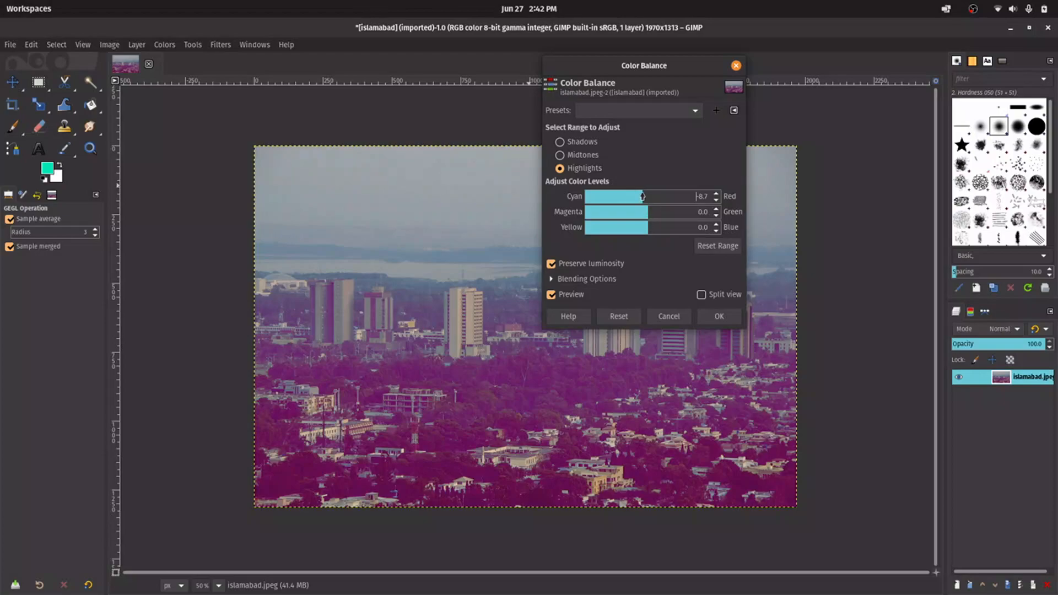
drag(641, 196, 631, 201)
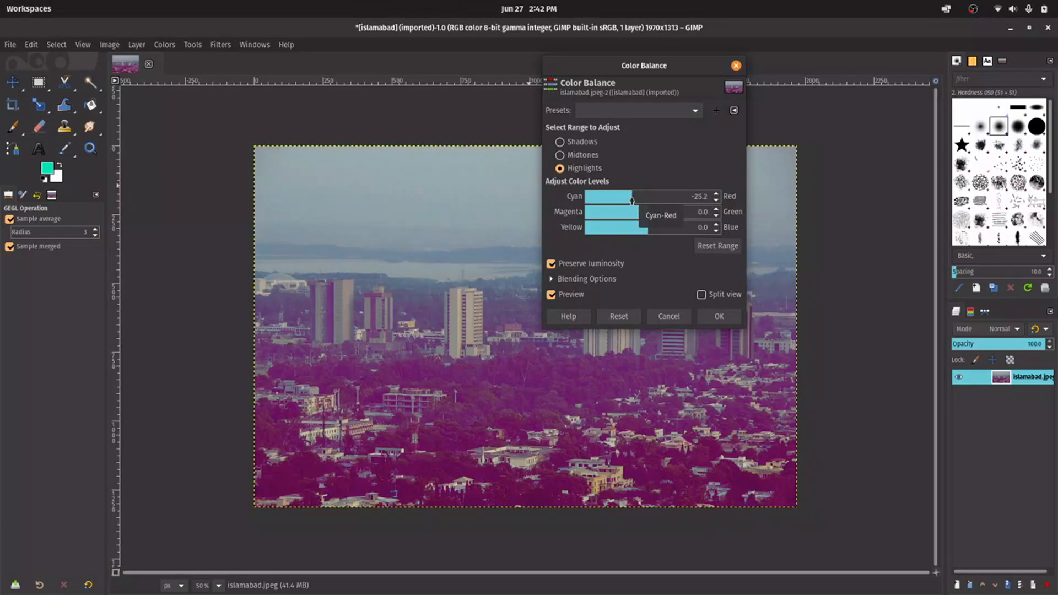
drag(616, 227, 655, 228)
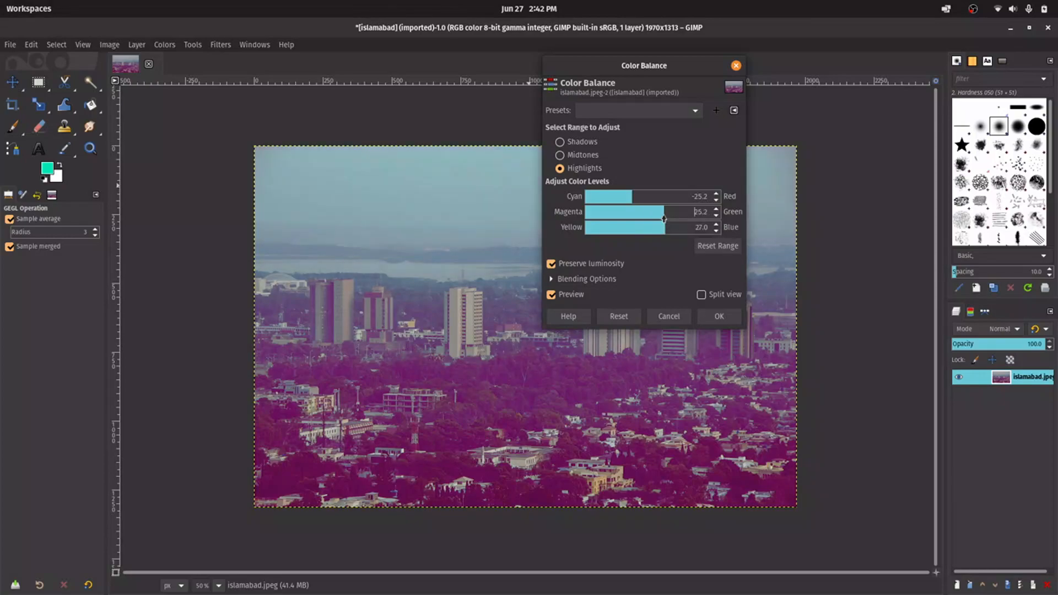
click(719, 316)
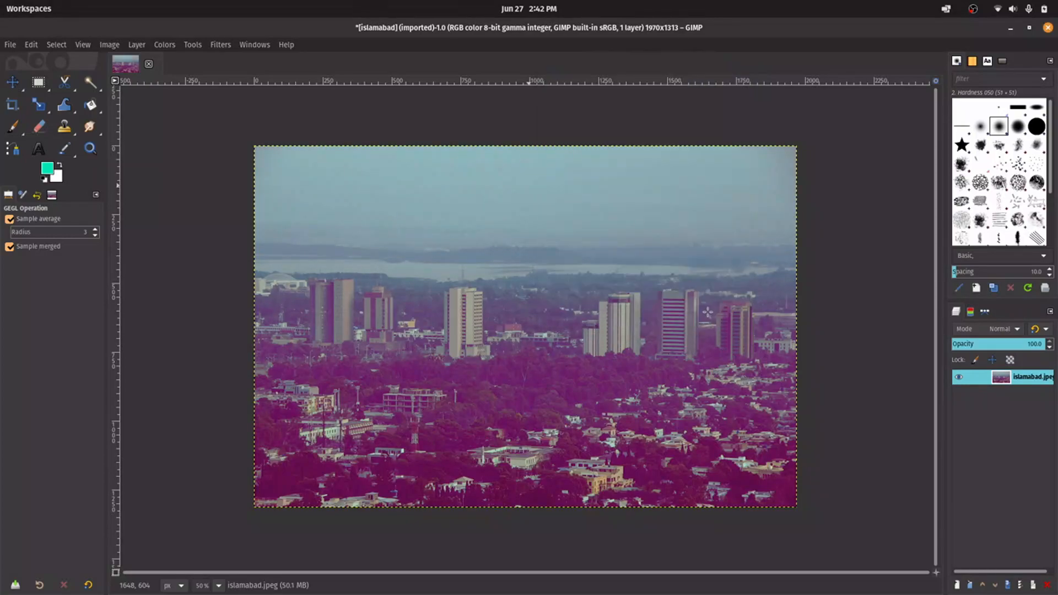
Step: Apply Color Temperature with the intended temperature set to about 5450 K
click(164, 44)
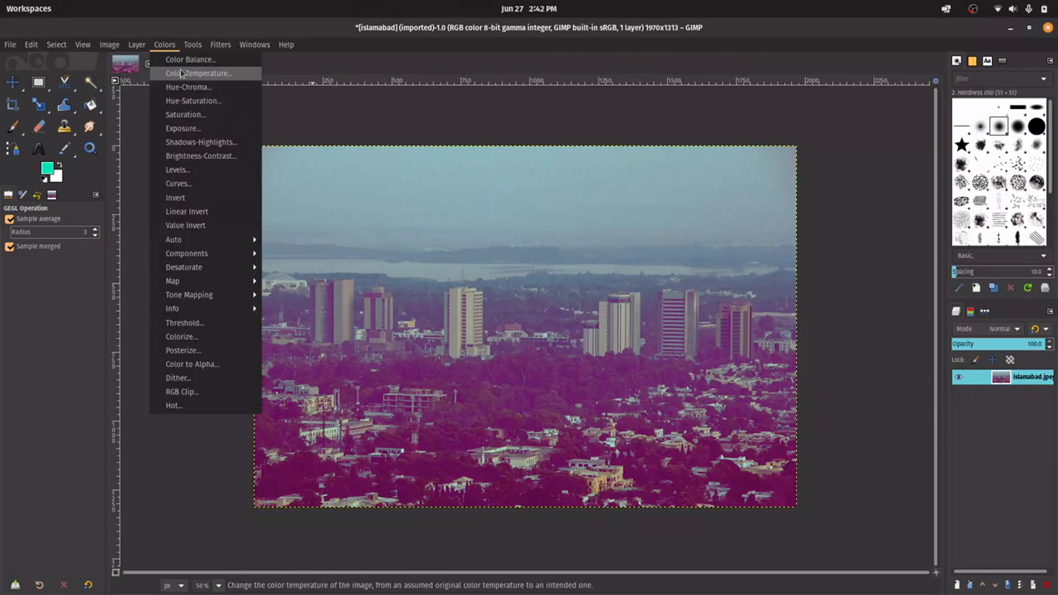
click(198, 73)
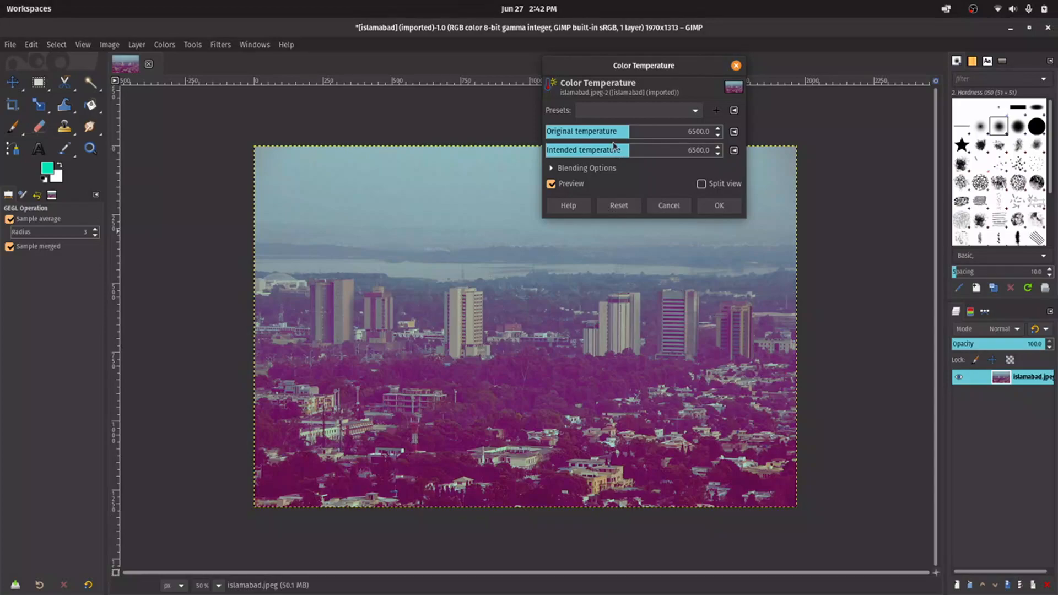
drag(587, 150, 648, 150)
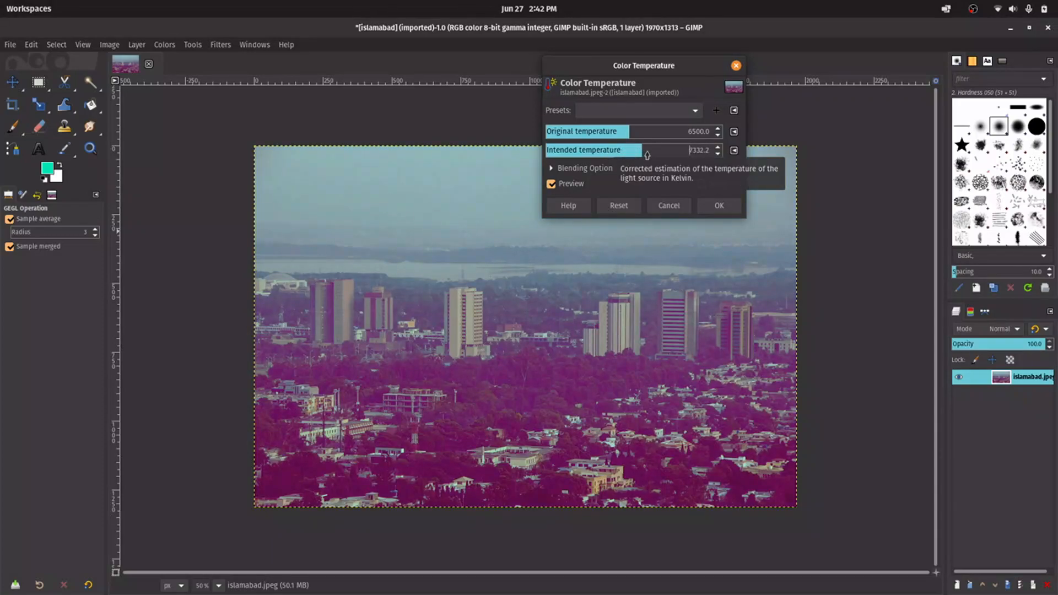
drag(648, 150, 658, 150)
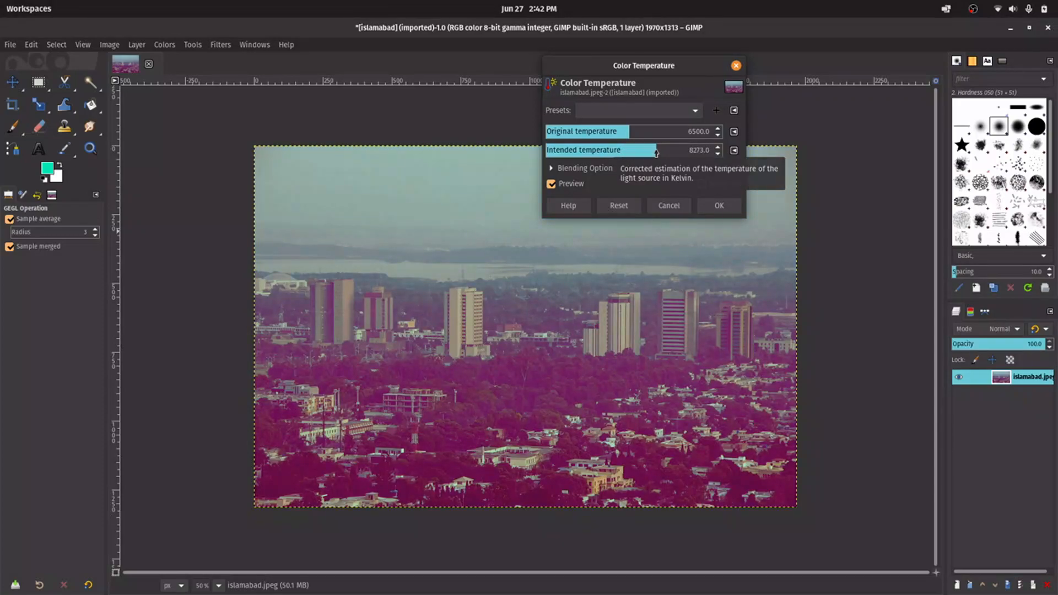
drag(655, 150, 614, 150)
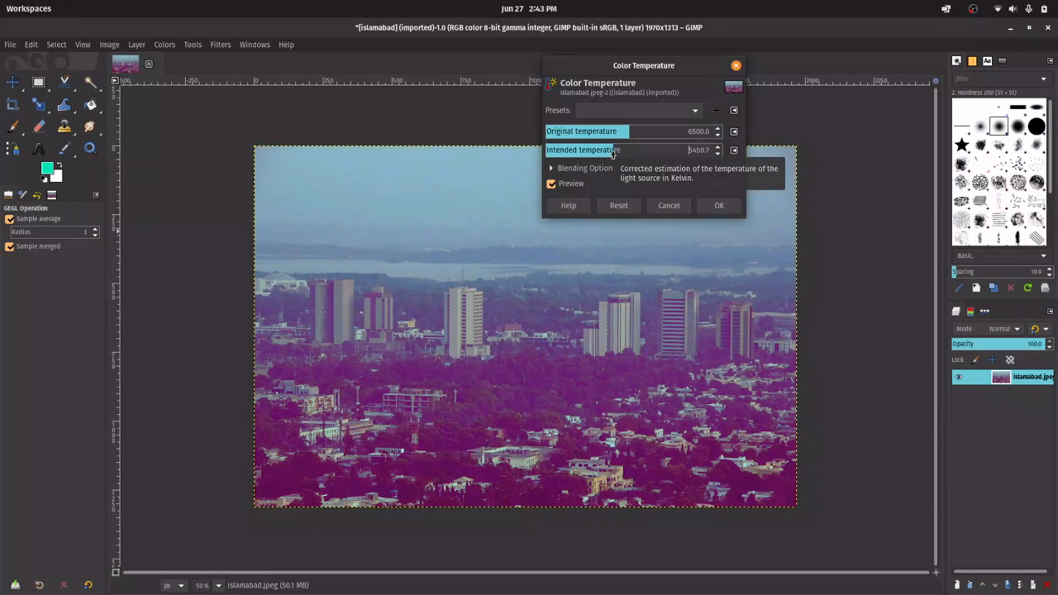
click(718, 205)
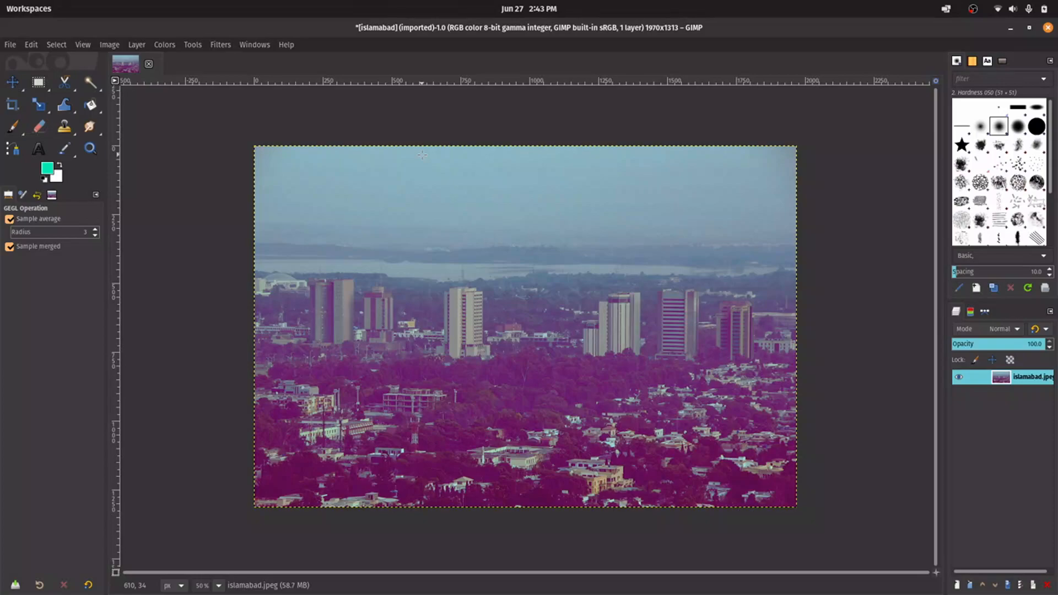
Step: Apply Brightness-Contrast with Brightness 17 and Contrast 32
click(165, 45)
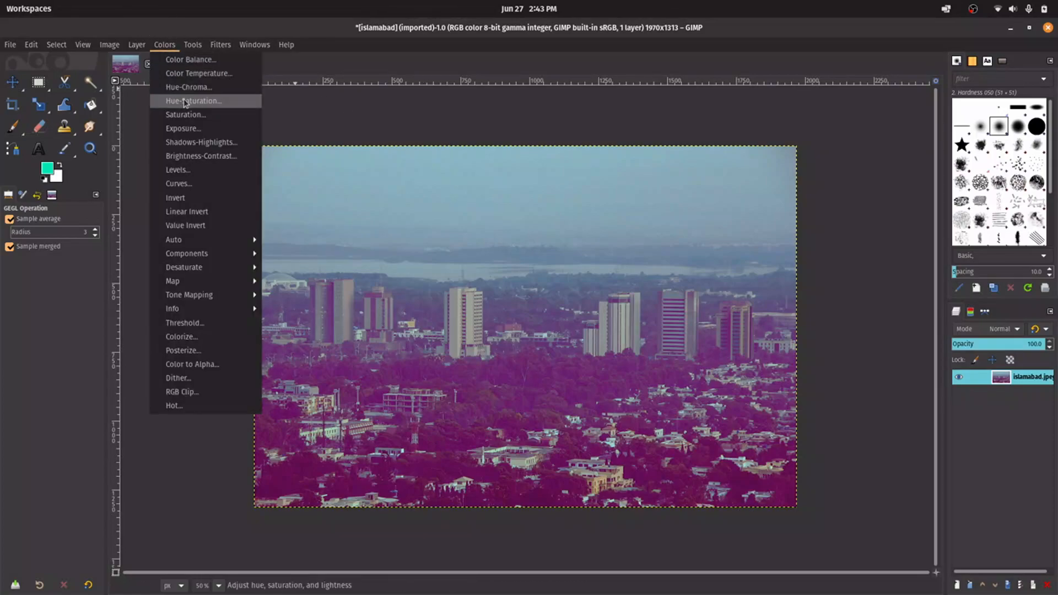
mouse_move(201, 155)
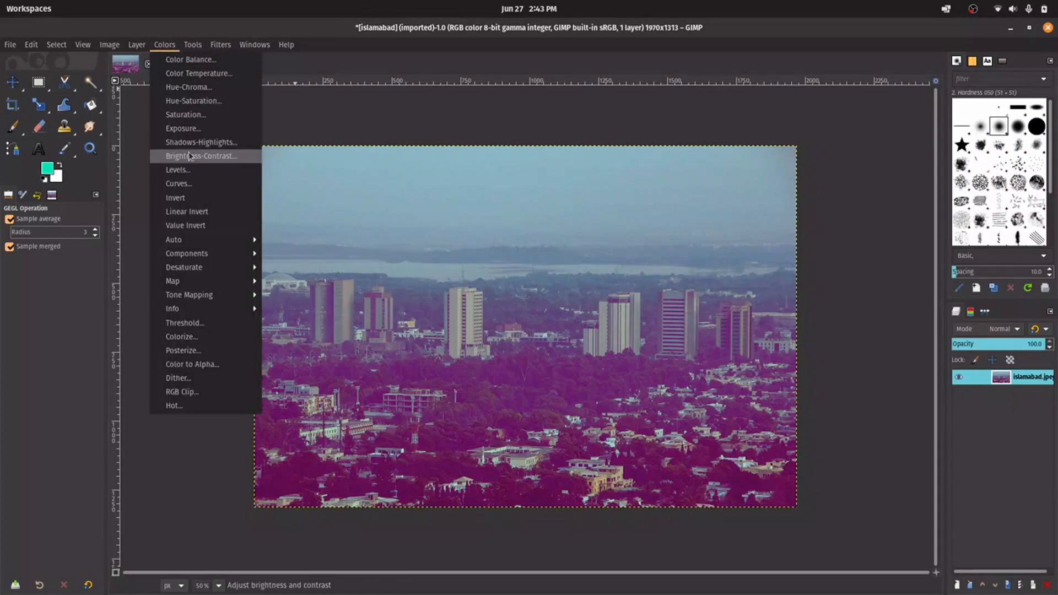
click(201, 156)
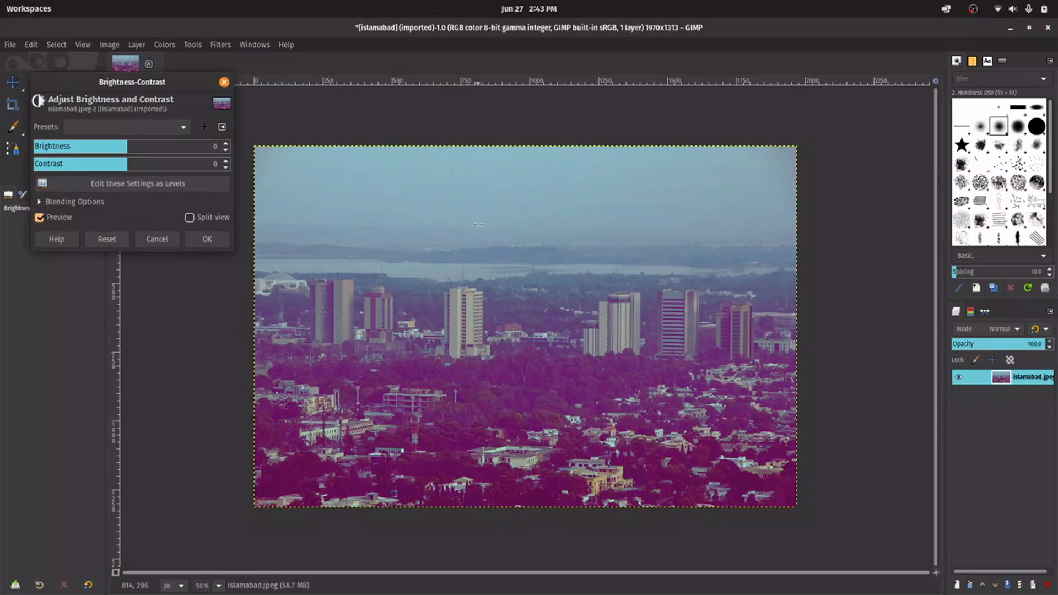
drag(78, 147, 139, 147)
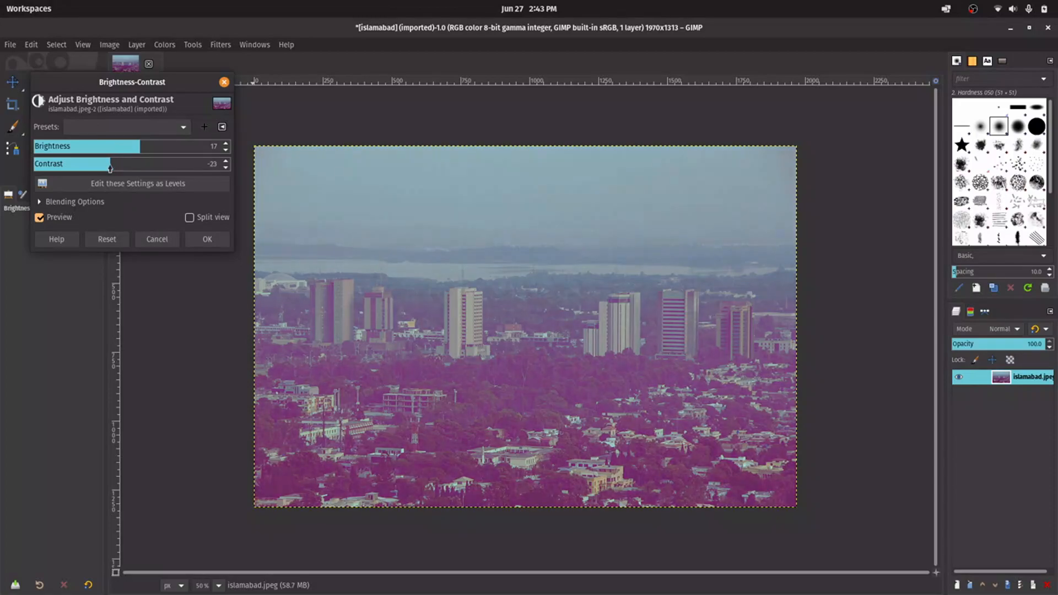
drag(110, 168, 152, 168)
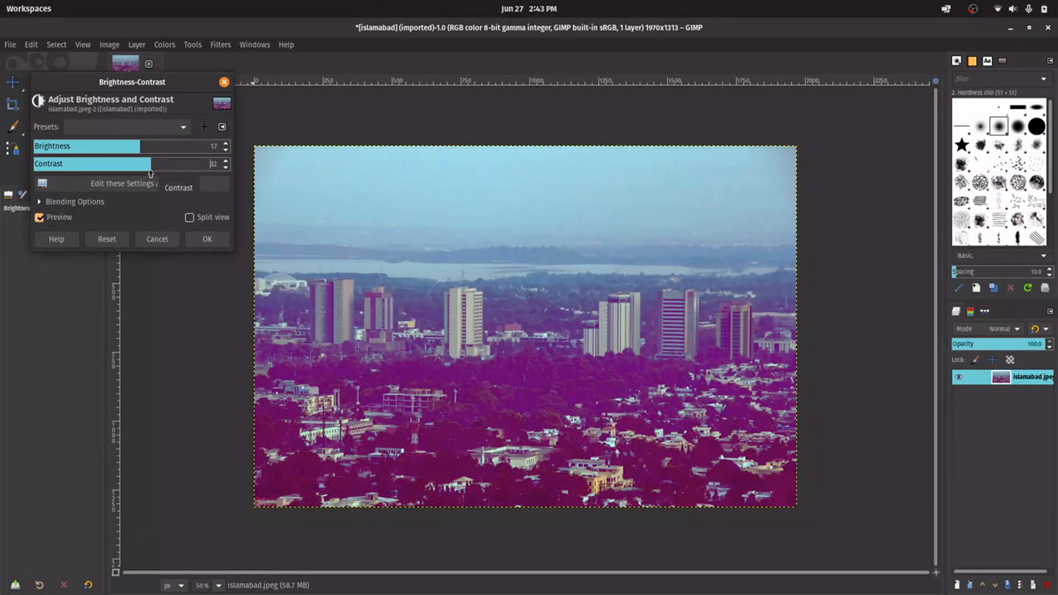
click(206, 238)
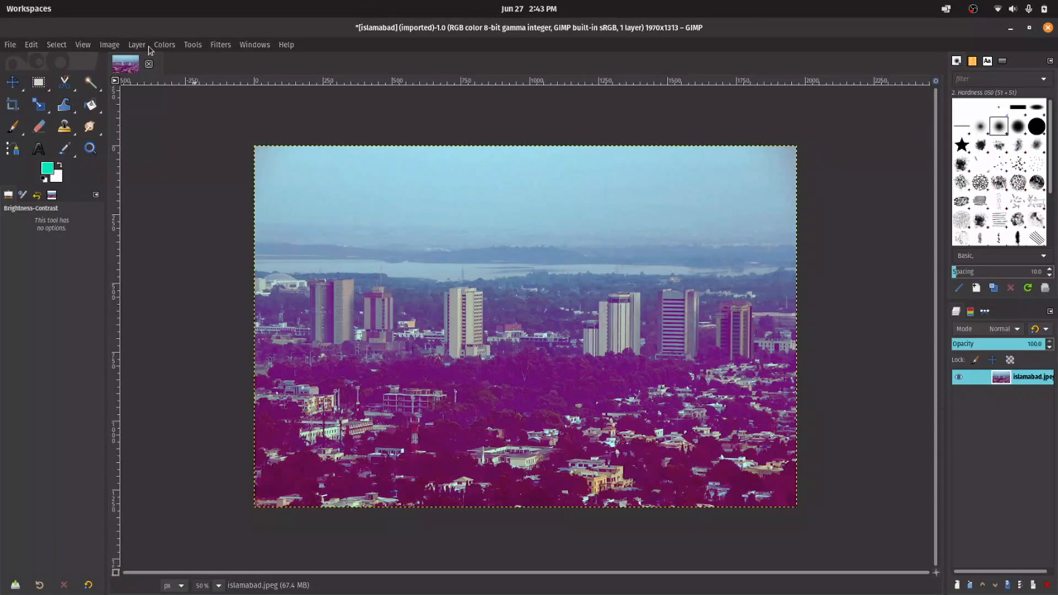
Step: Preview a Saturation scale of about 1.182
click(164, 44)
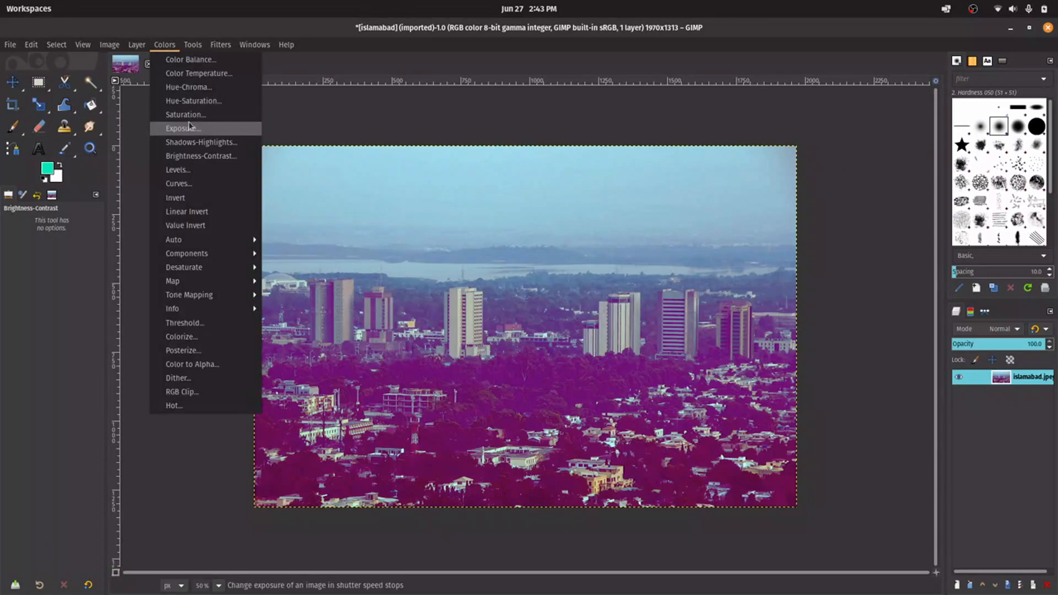
click(185, 114)
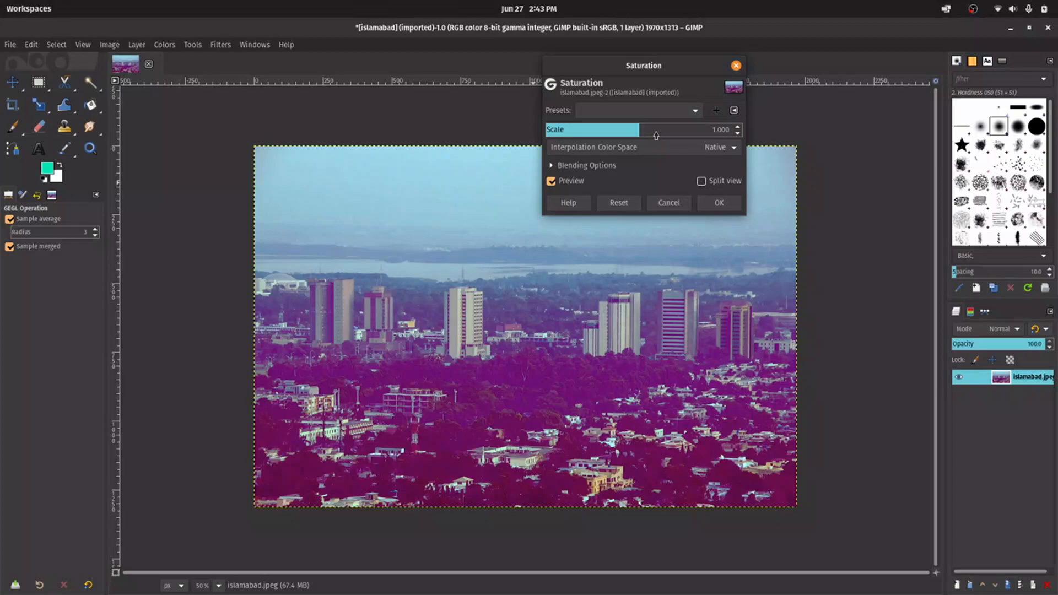
drag(655, 129, 601, 129)
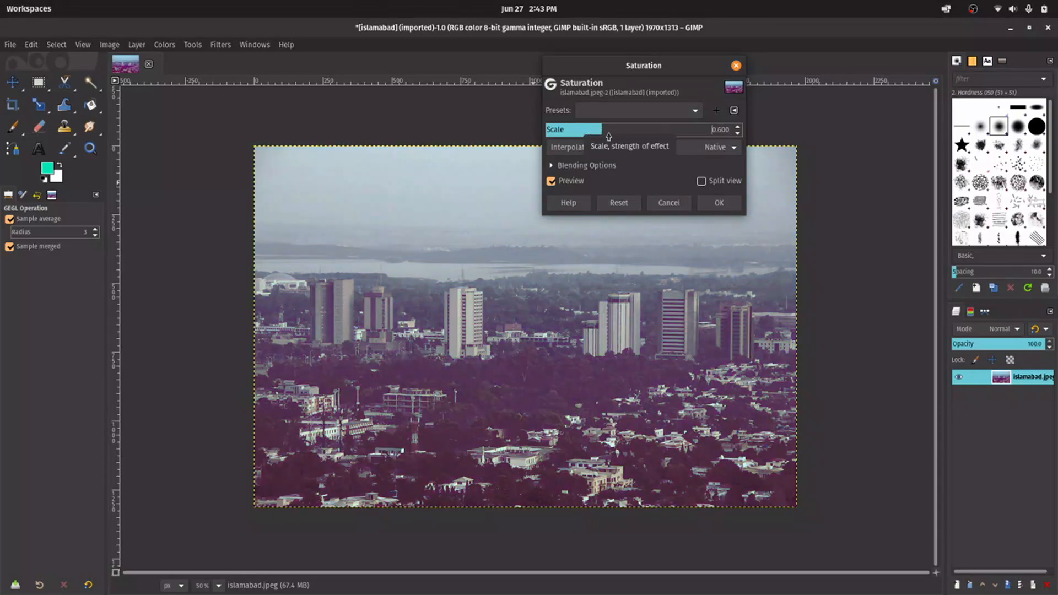
drag(601, 129, 689, 129)
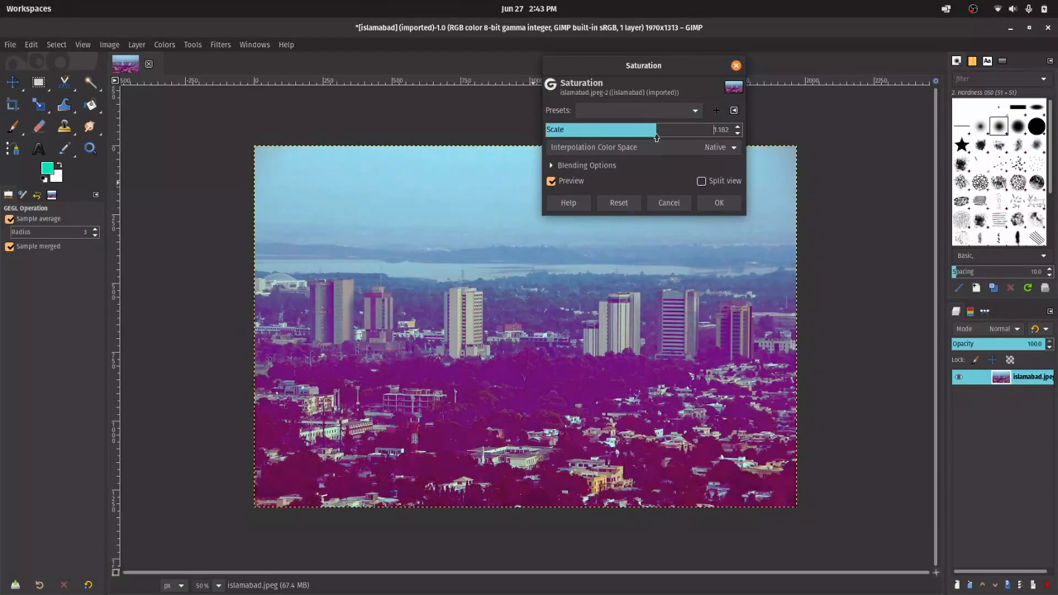
Step: Apply Exposure -1.059 with a black level of -0.029
click(164, 44)
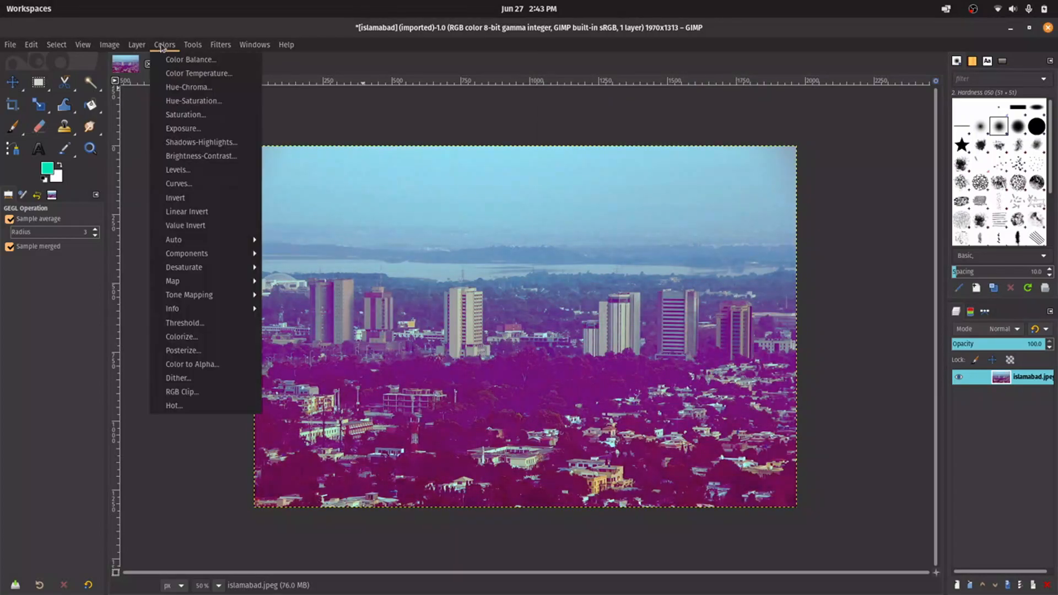
click(183, 129)
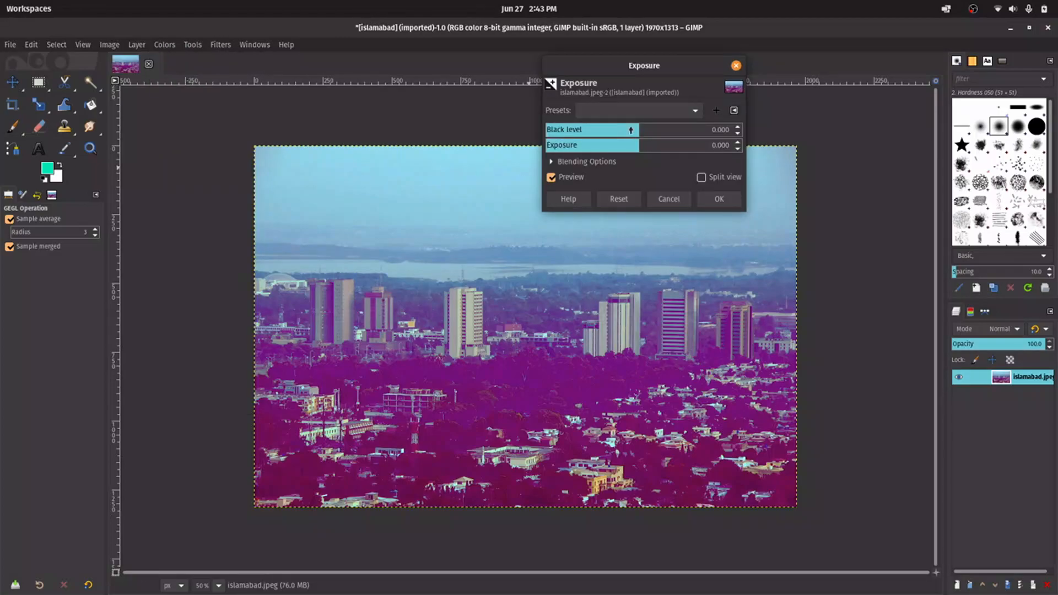
drag(635, 144, 581, 144)
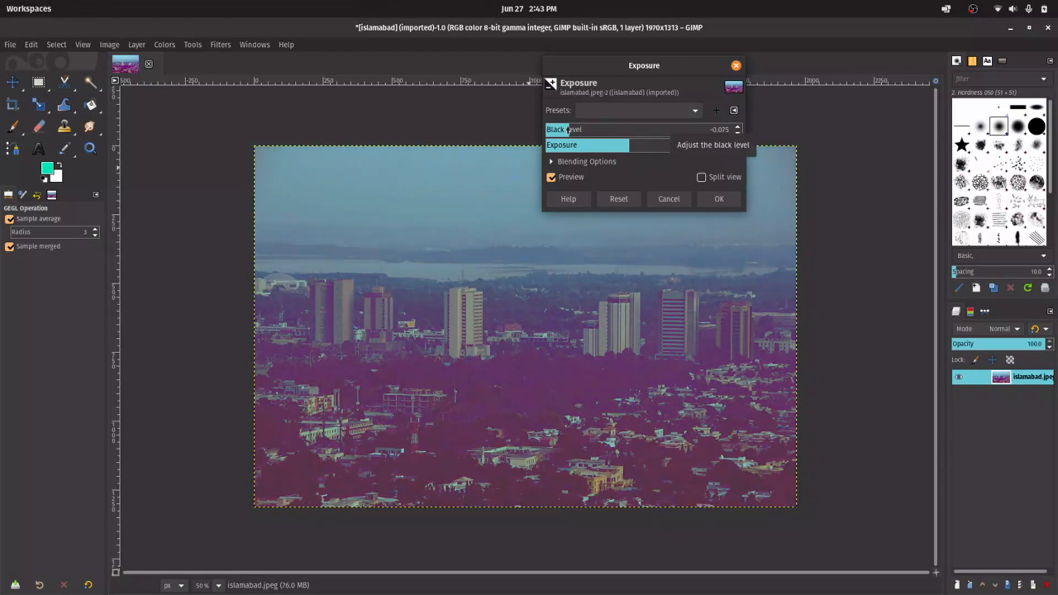
drag(567, 129, 589, 129)
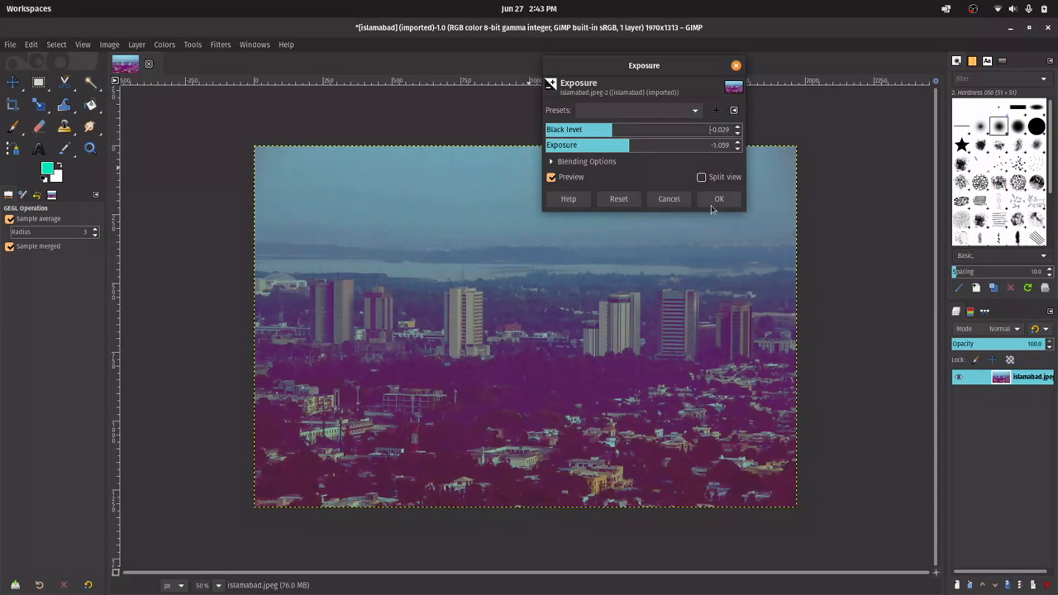
click(718, 198)
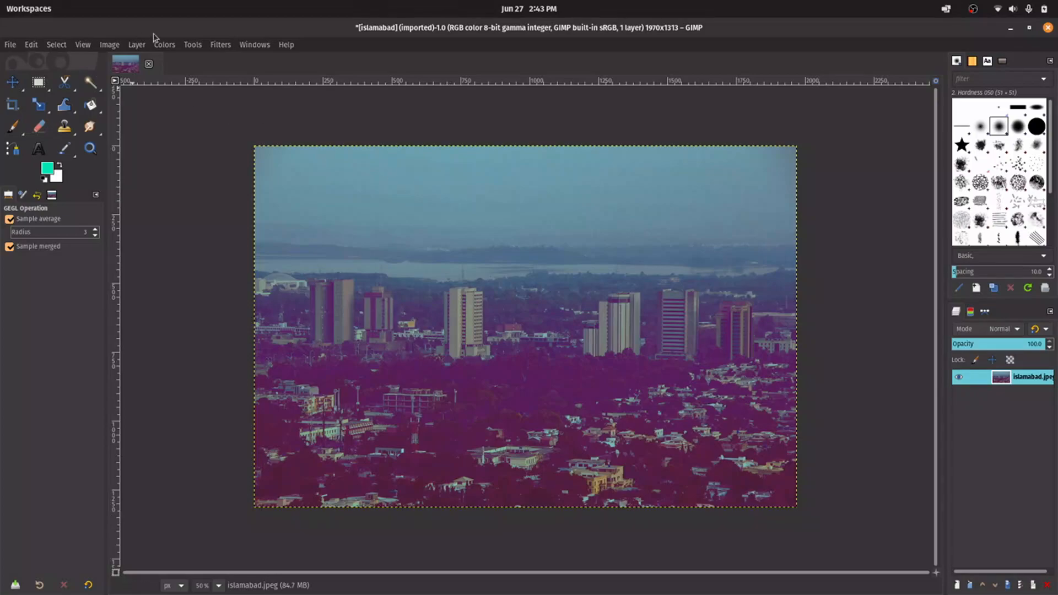
click(164, 44)
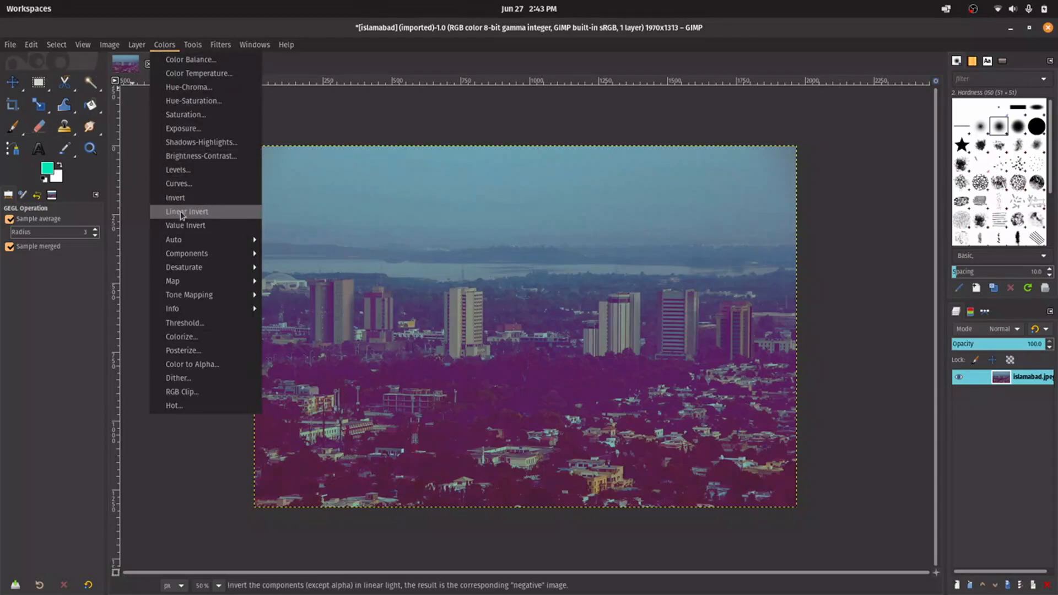
mouse_move(201, 322)
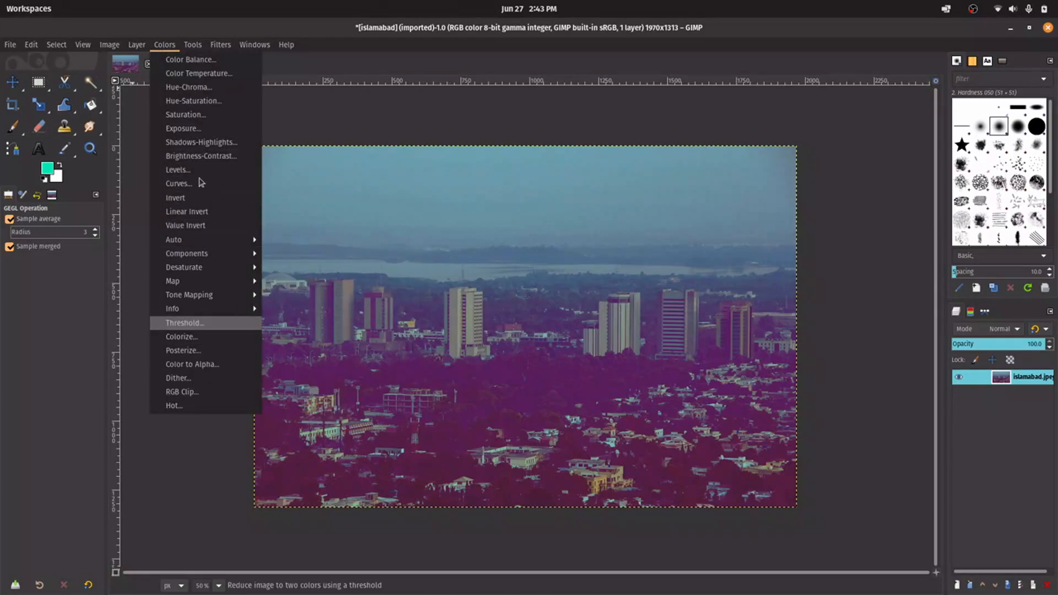